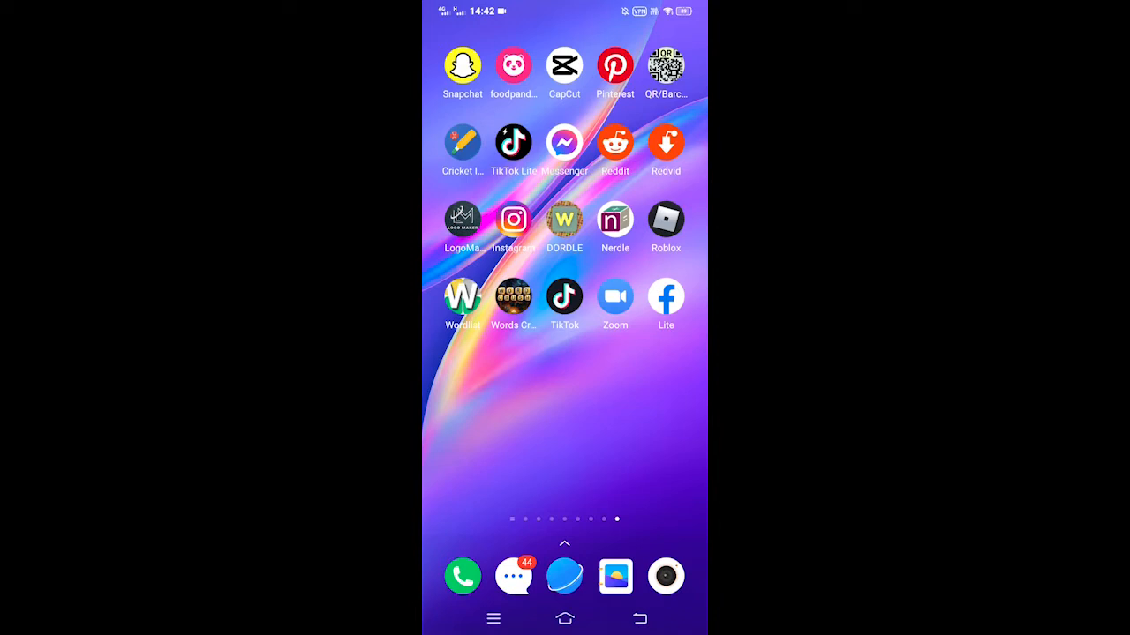
- Launch Instagram from the home screen to reach your own profile page
left_click(512, 219)
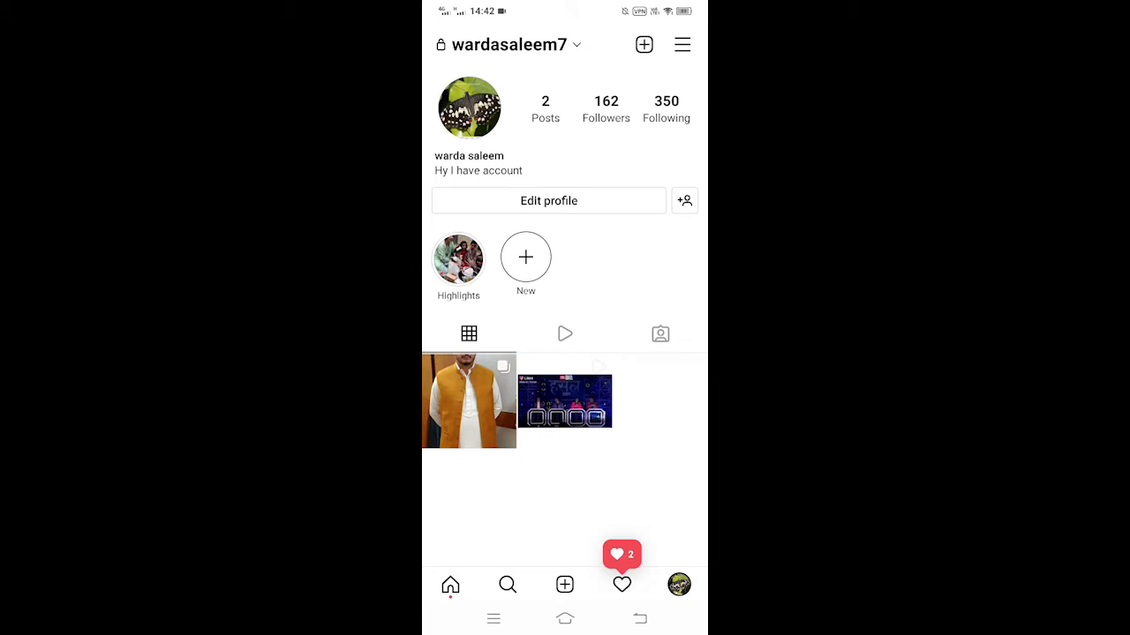
- Navigate from the account menu through Settings to the Privacy page
left_click(681, 44)
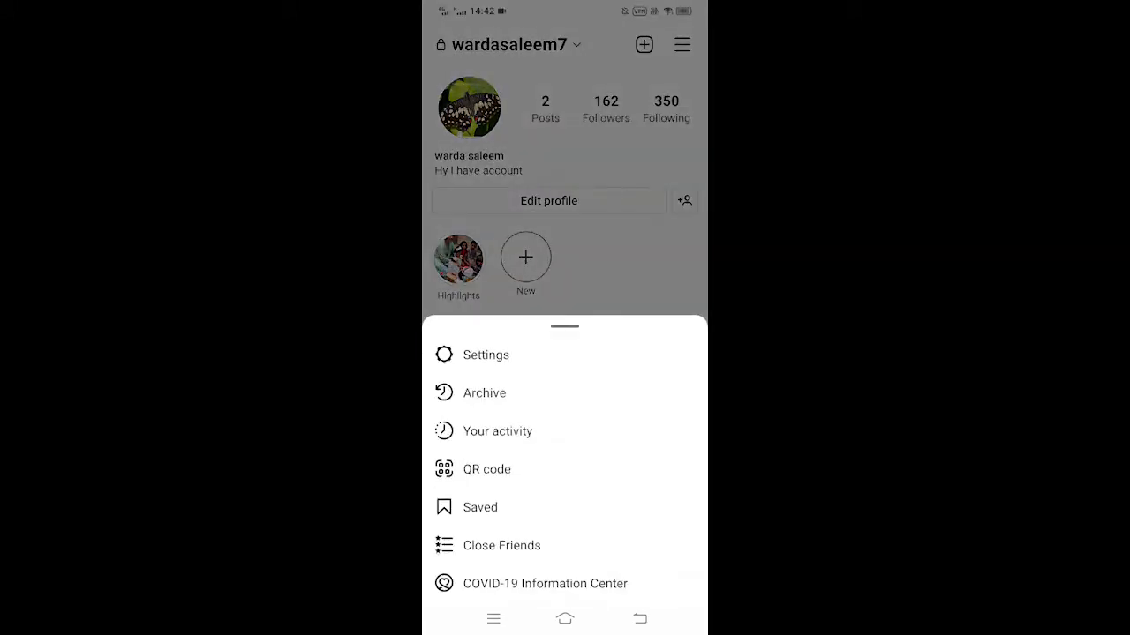
left_click(485, 355)
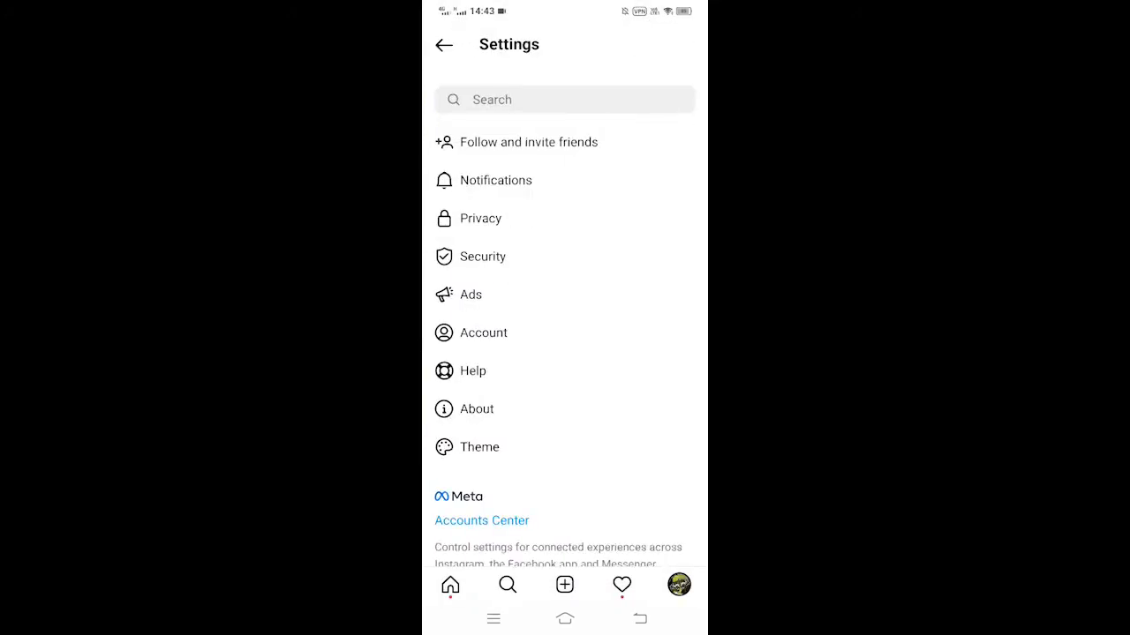
left_click(480, 219)
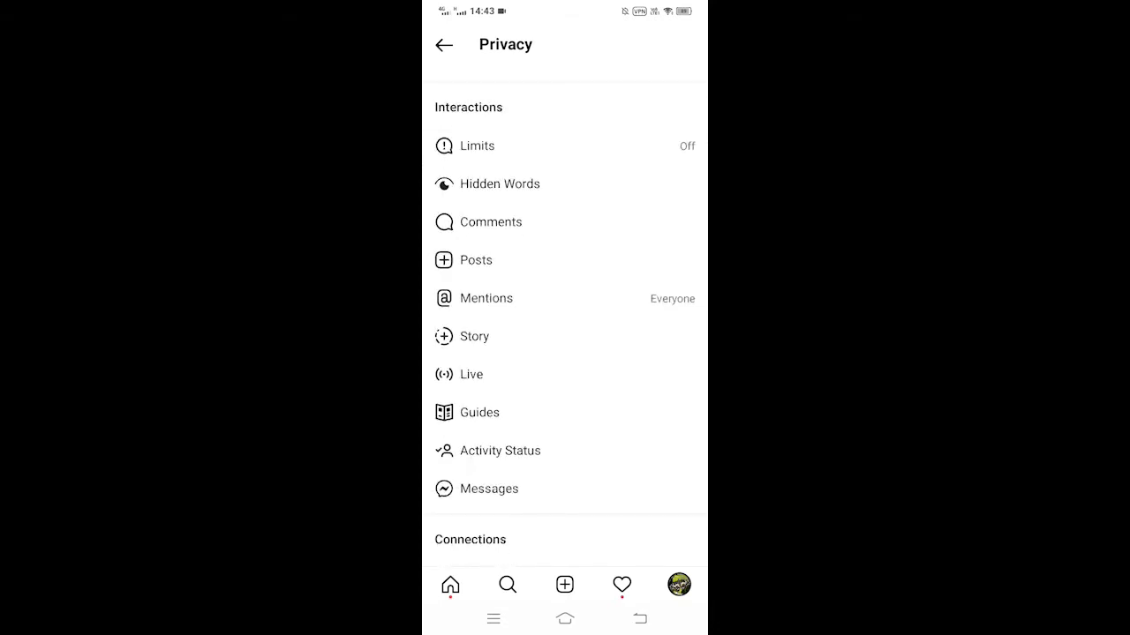
- From Story privacy settings, bring up the Close friends list (0 people)
left_click(474, 335)
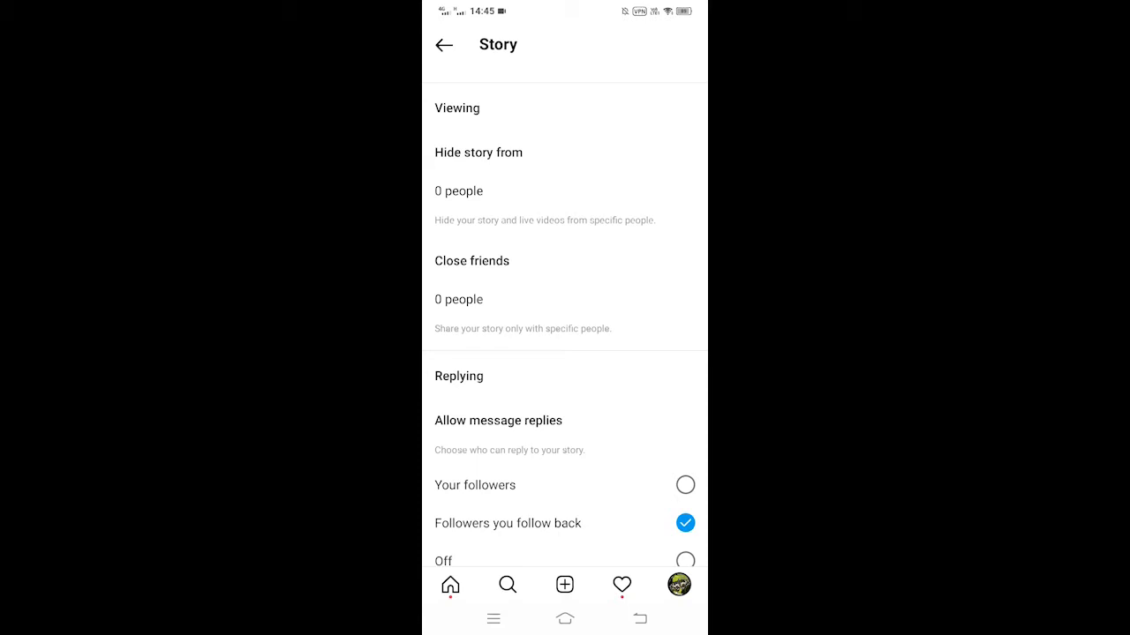
left_click(471, 261)
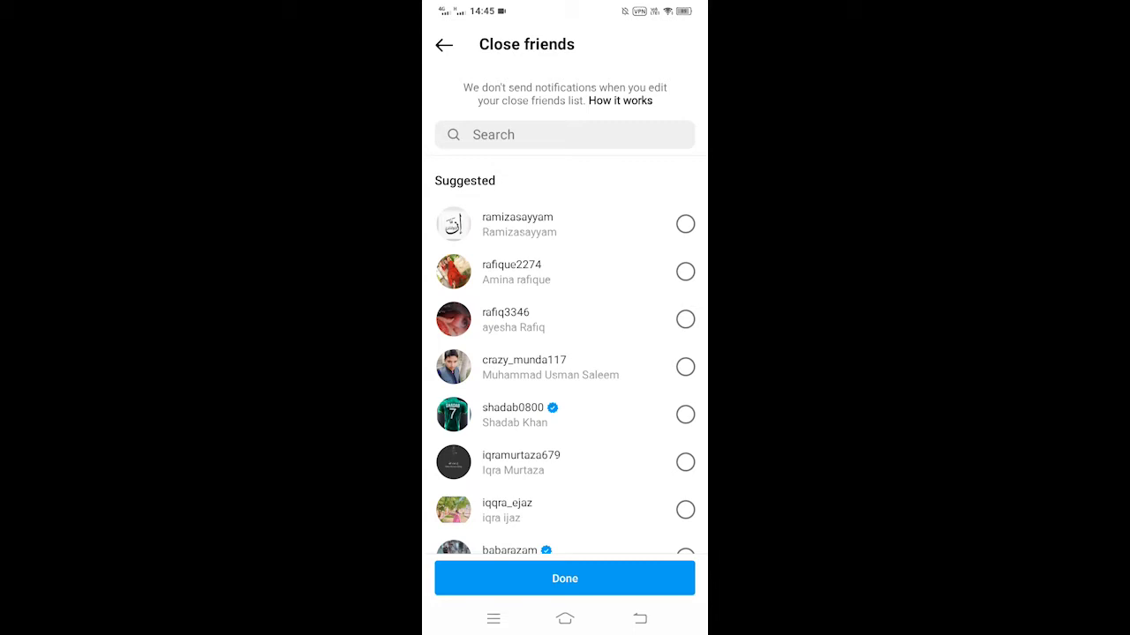
- Leave Close friends and show the Hide story from list (0 people)
left_click(685, 222)
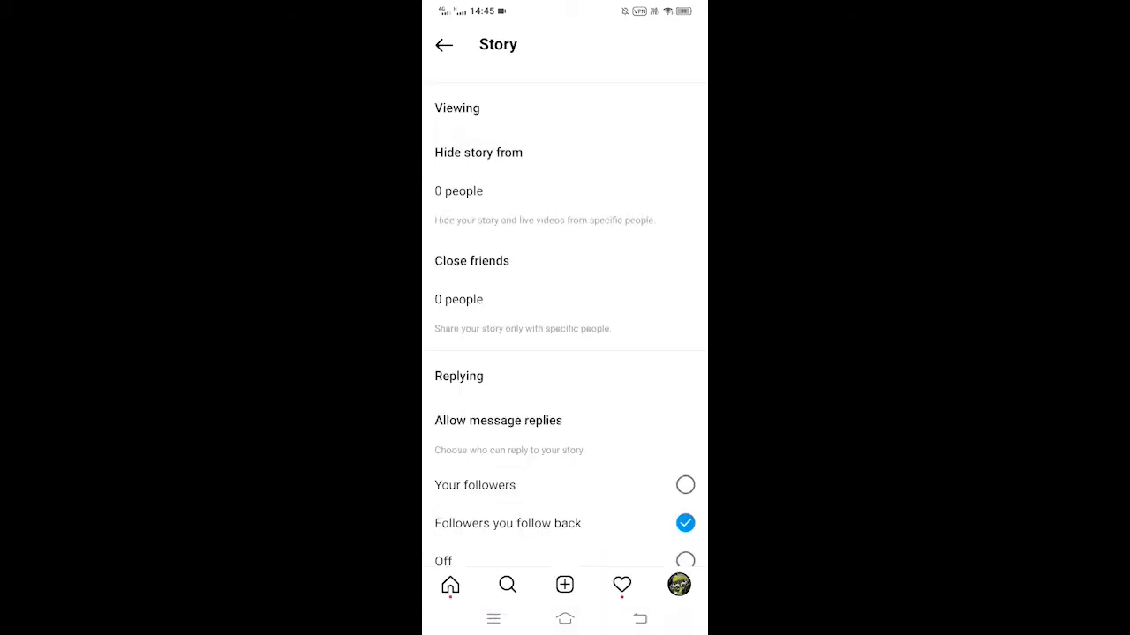
left_click(479, 152)
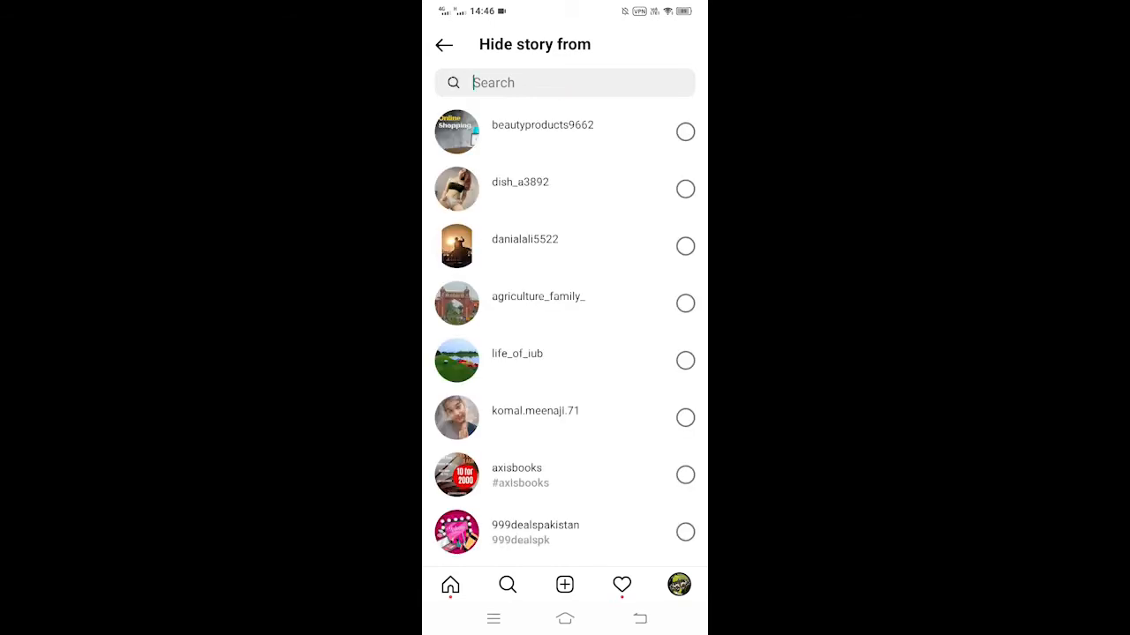
- Leave the Hide story from list with no accounts picked and return to the home feed
left_click(565, 83)
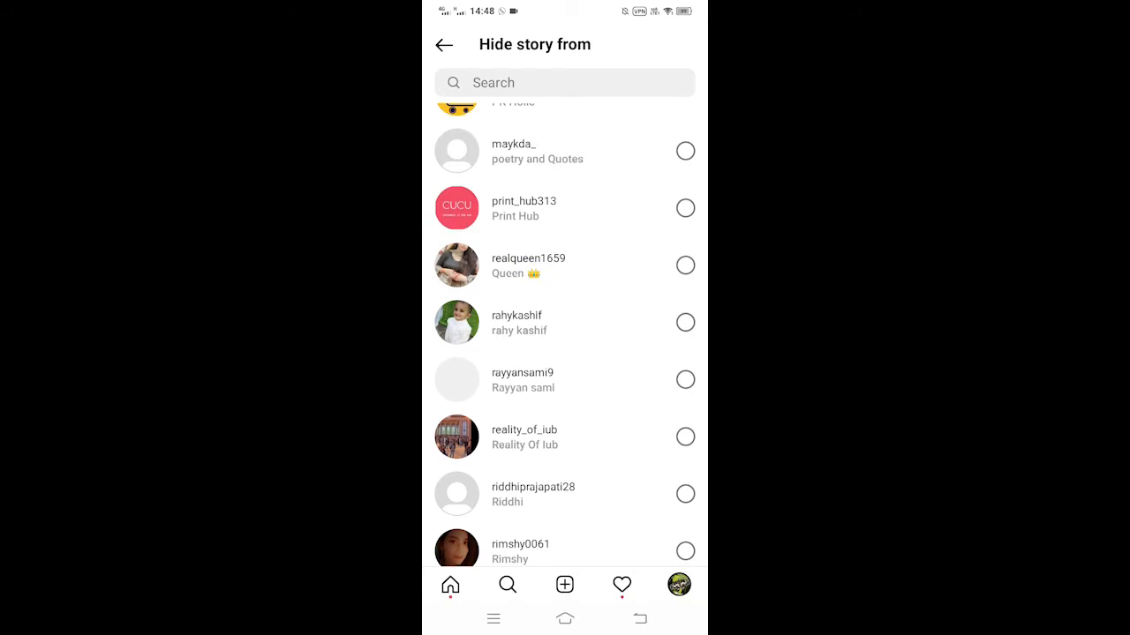
left_click(445, 44)
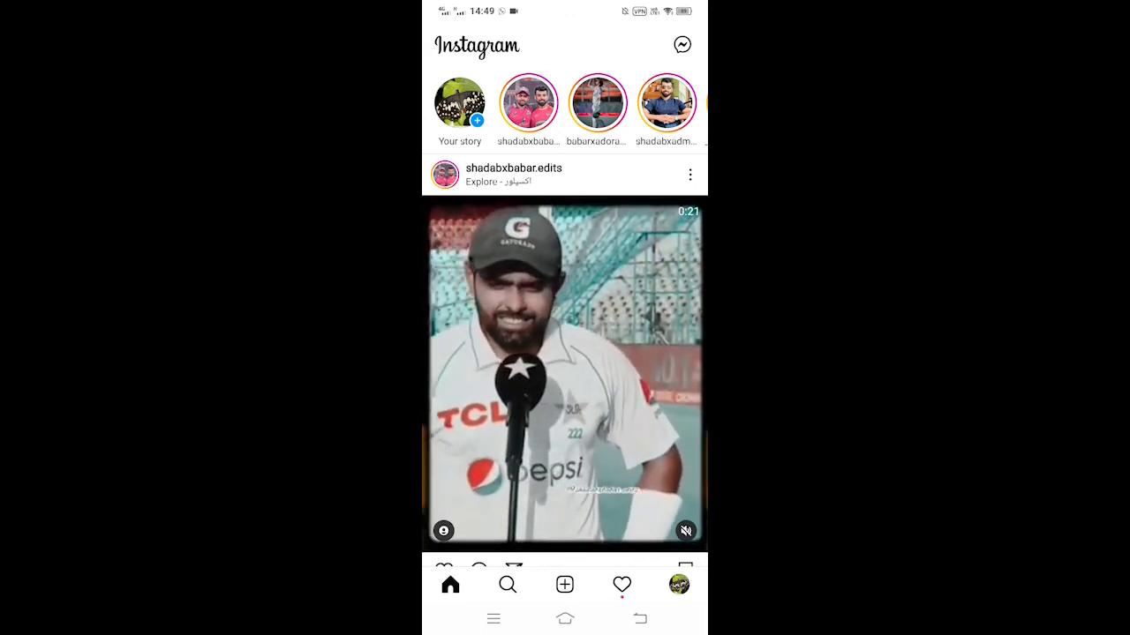
left_click(459, 102)
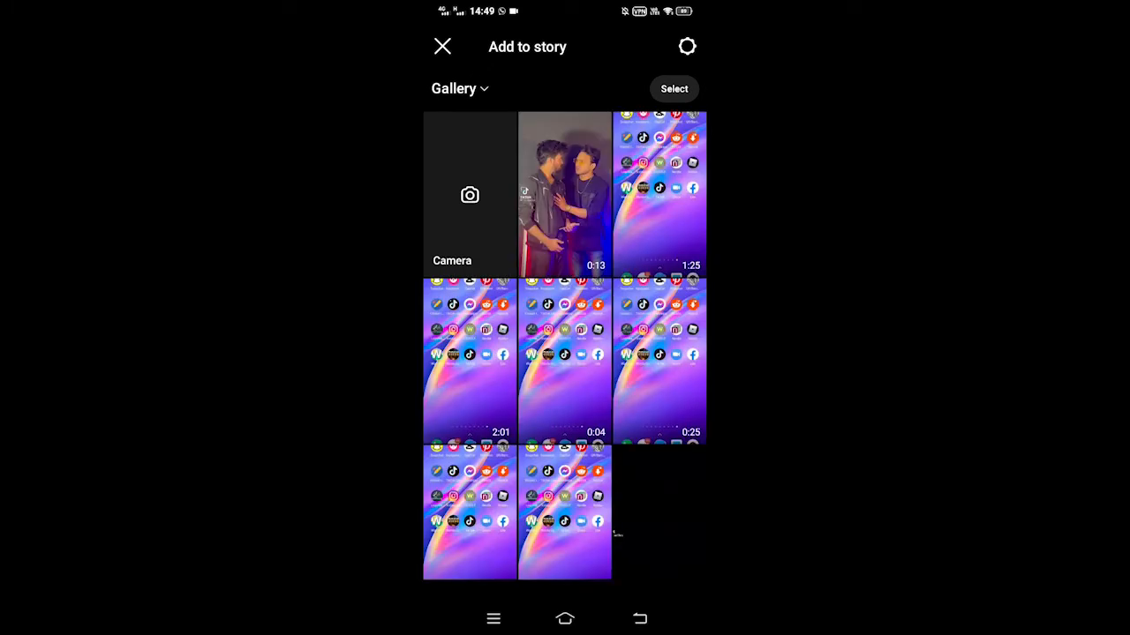
left_click(565, 194)
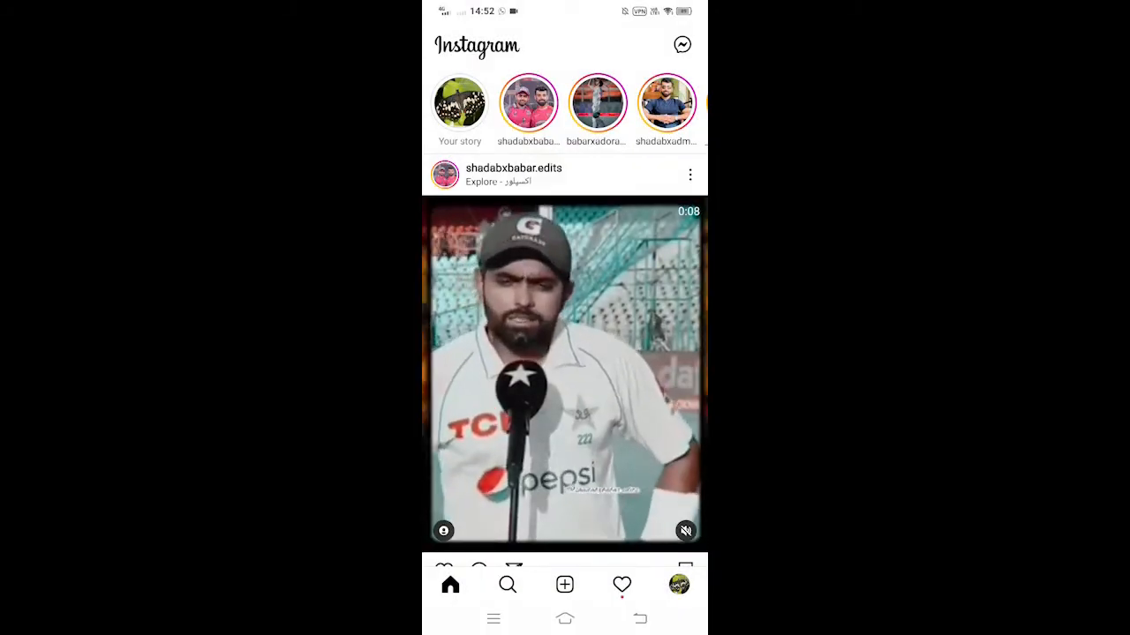
- Start a new highlight with one archived story and reach the title screen showing 'Highlights'
left_click(678, 584)
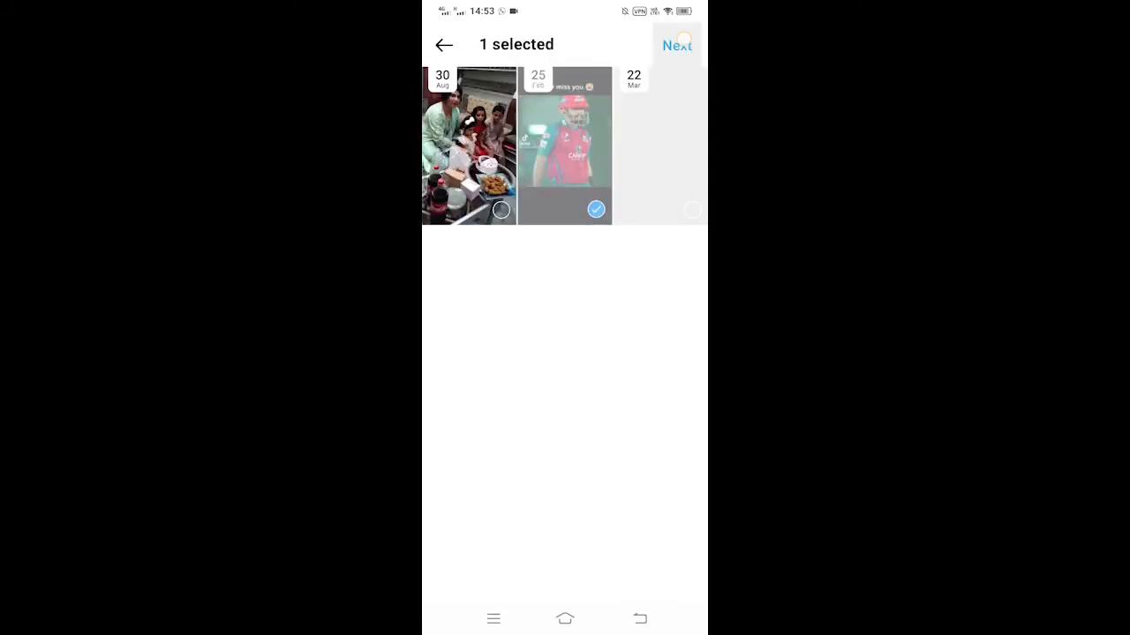
left_click(678, 46)
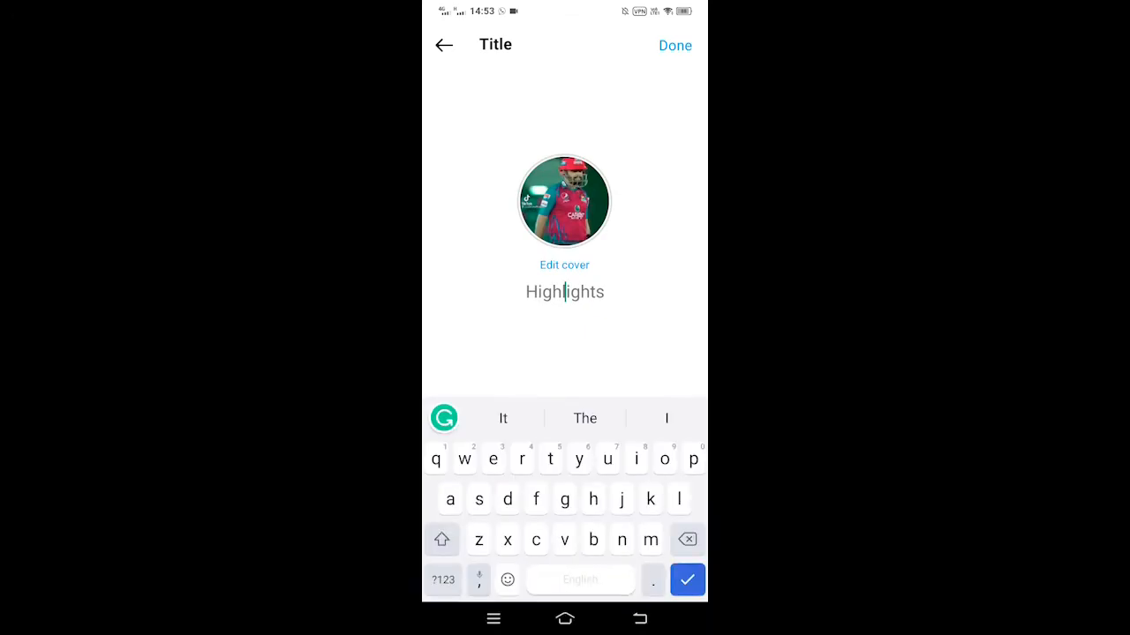